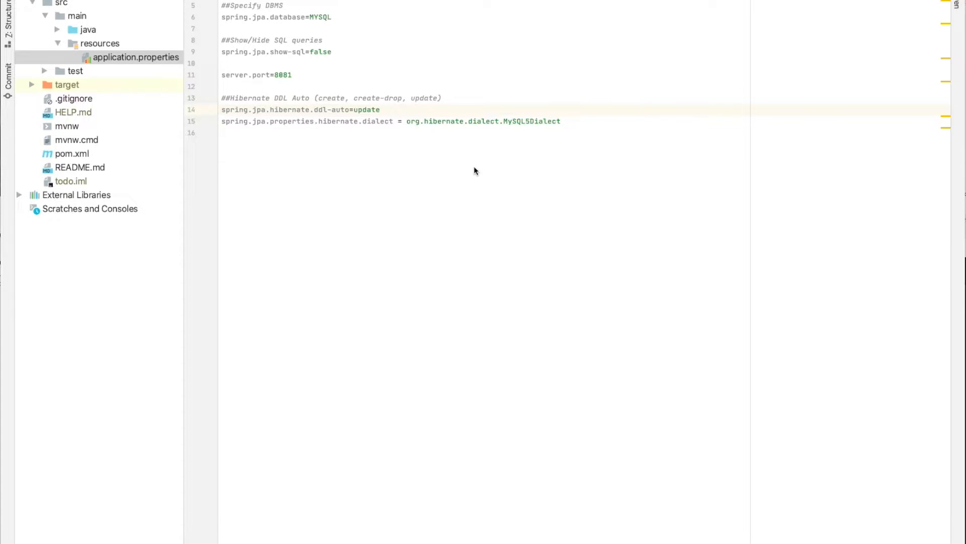
mouse_move(451, 103)
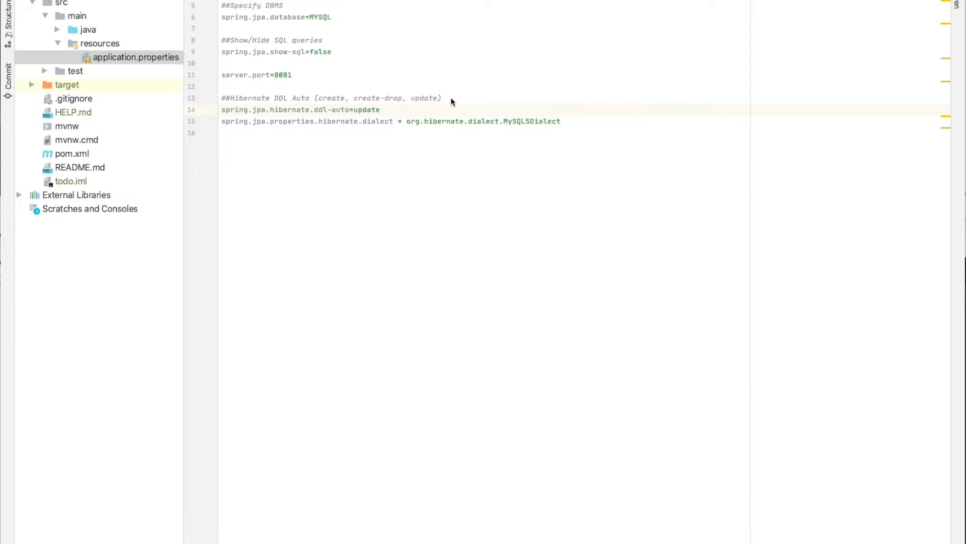
mouse_move(470, 93)
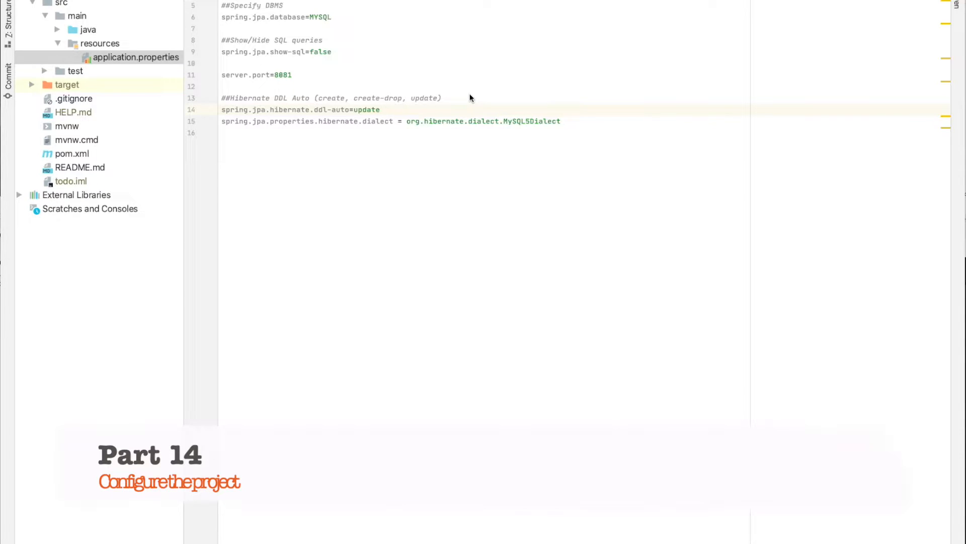
mouse_move(572, 119)
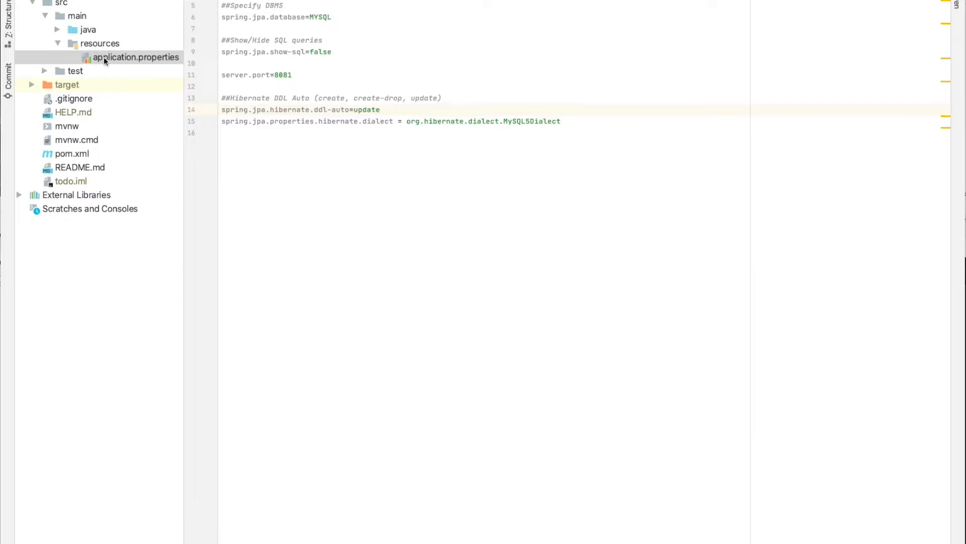
mouse_move(110, 61)
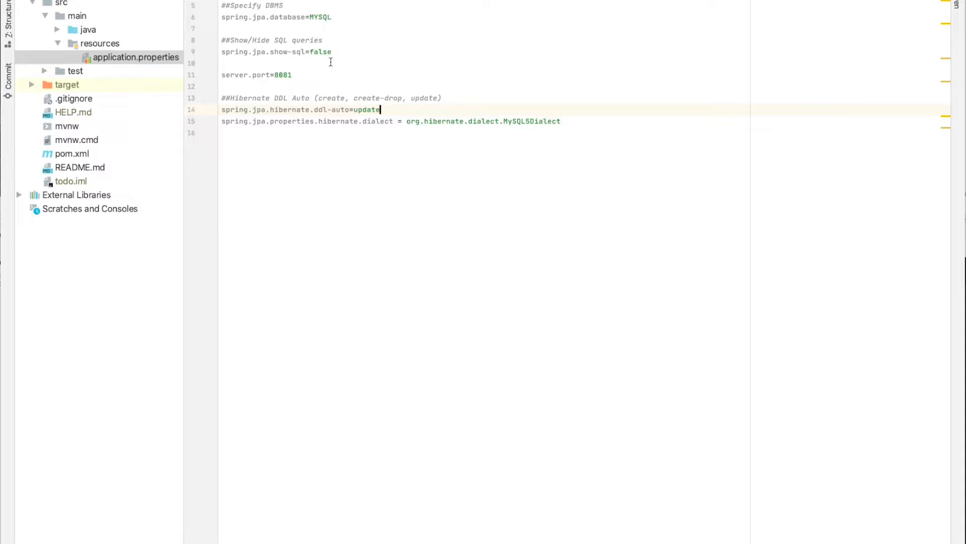
mouse_move(342, 76)
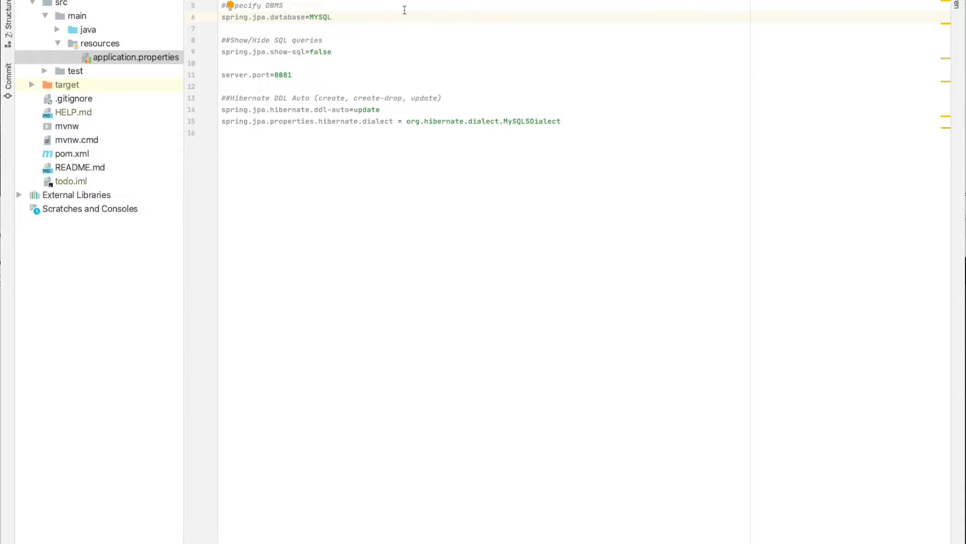
click(308, 17)
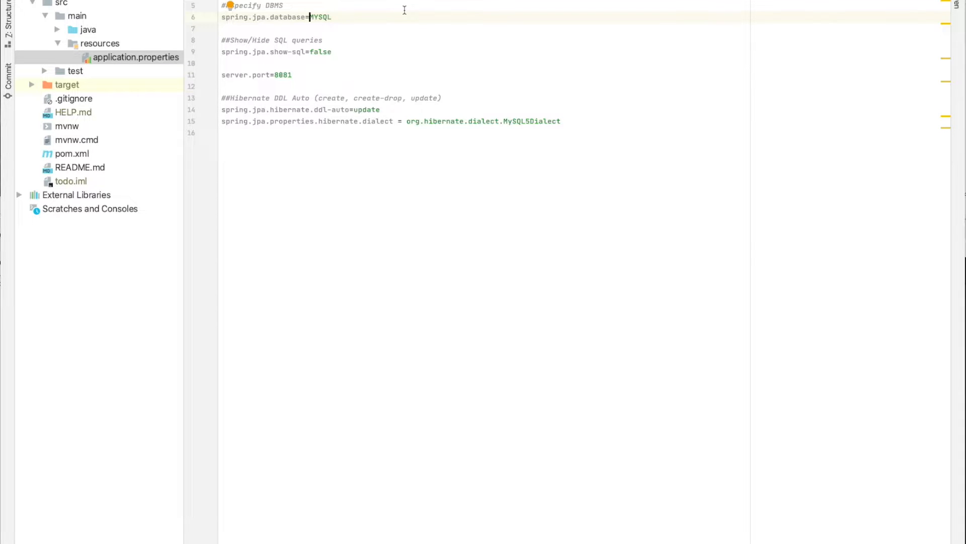
mouse_move(333, 18)
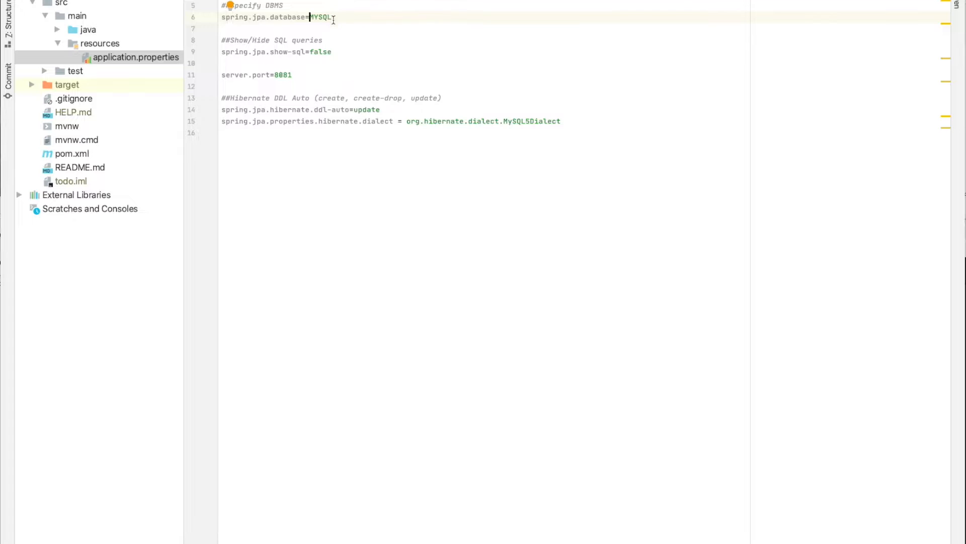
triple_click(278, 17)
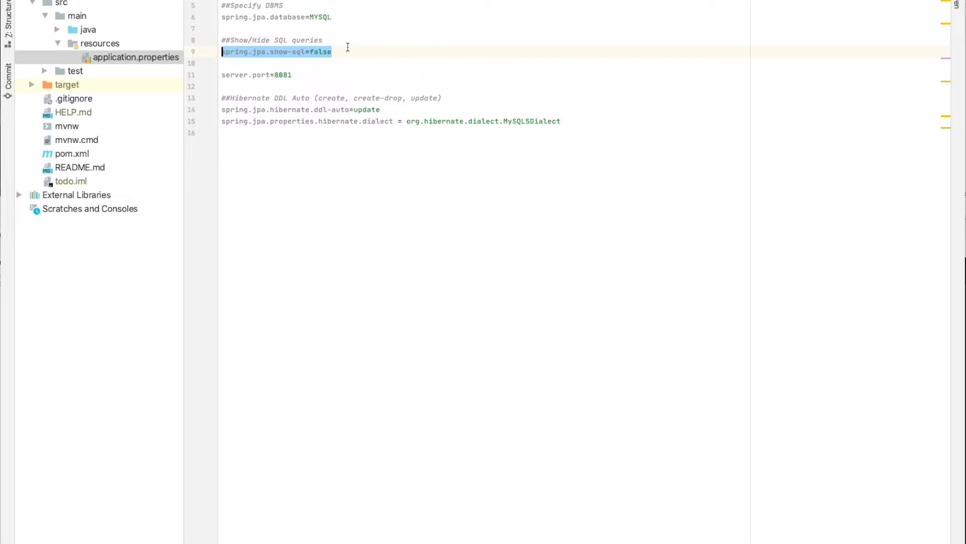
click(320, 51)
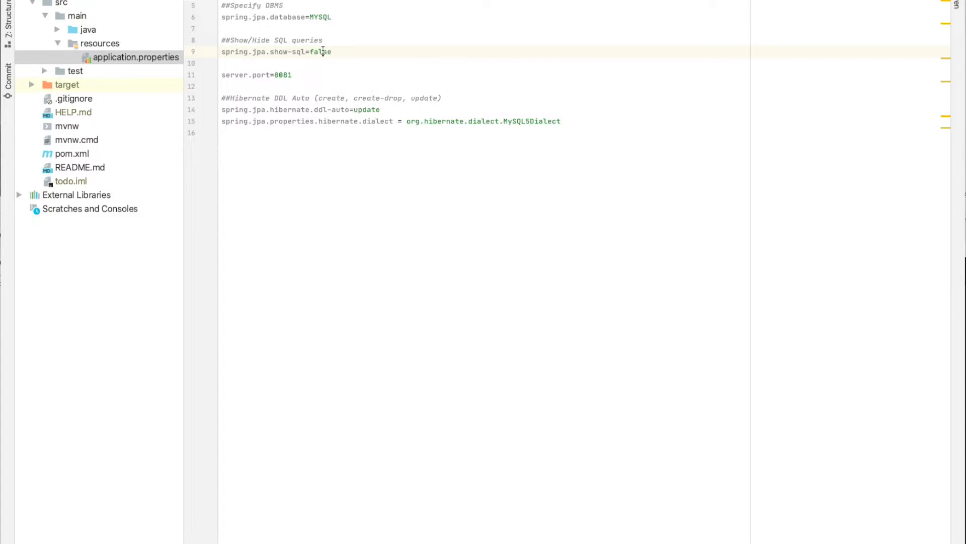
mouse_move(400, 109)
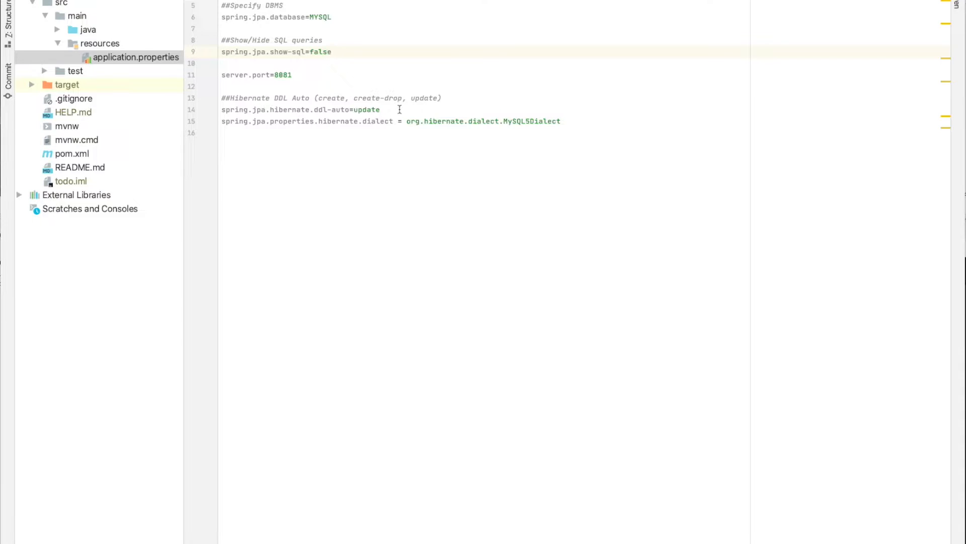
mouse_move(449, 153)
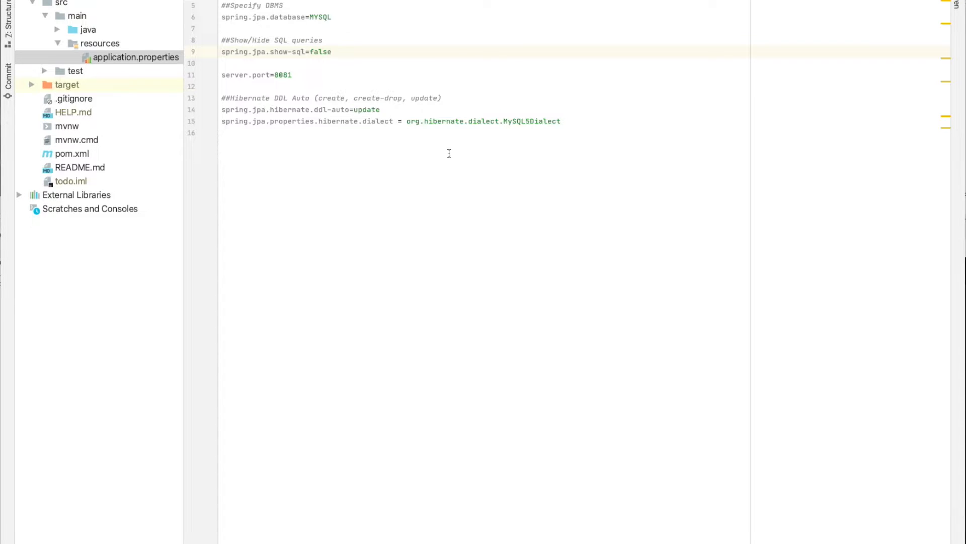
mouse_move(376, 181)
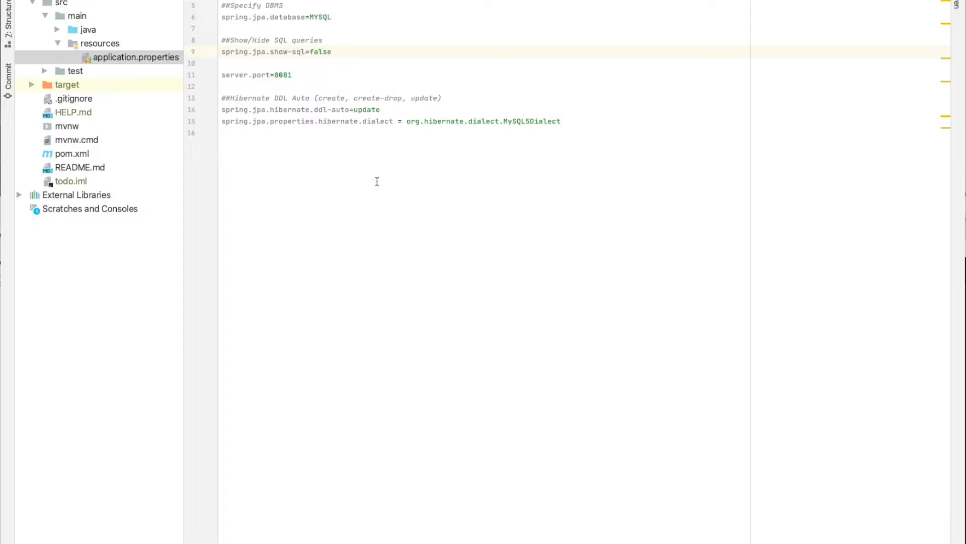
mouse_move(292, 90)
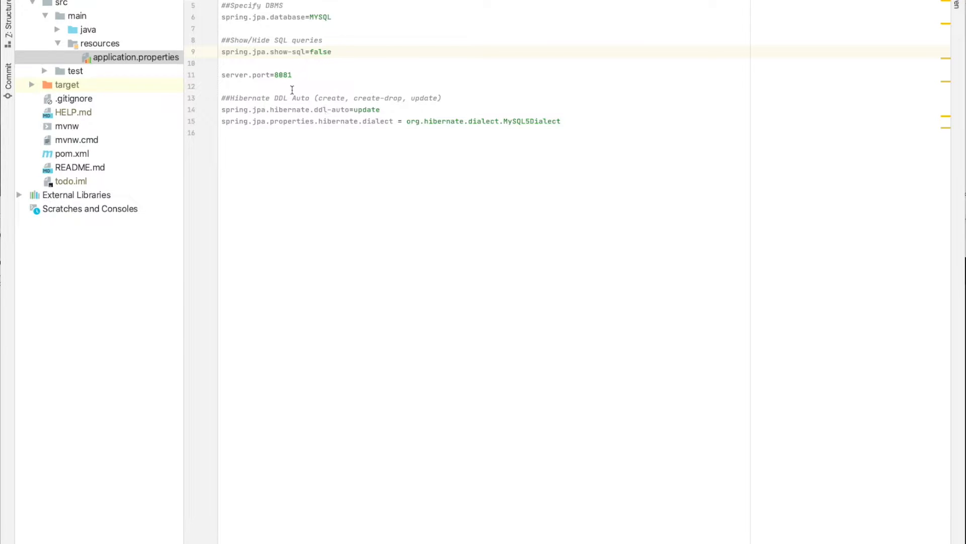
double_click(257, 74)
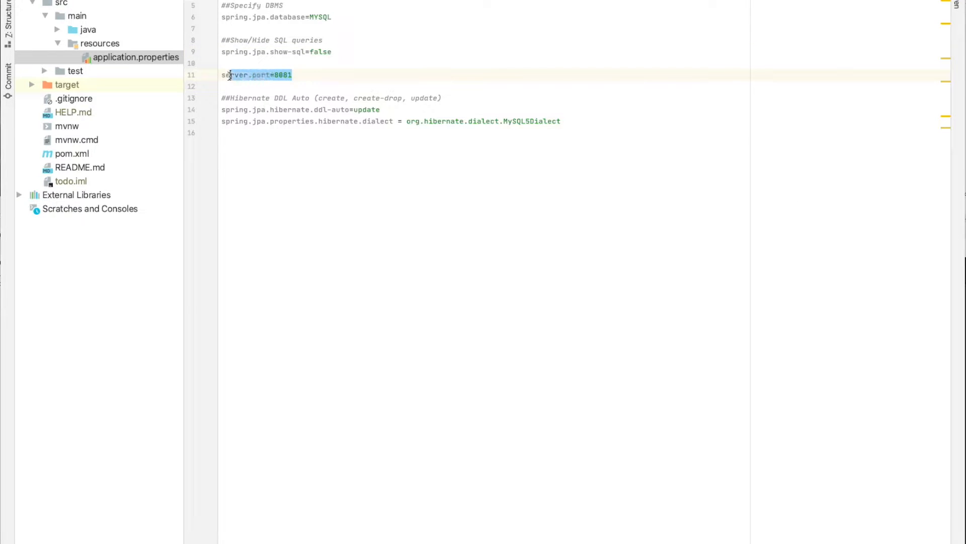
click(294, 75)
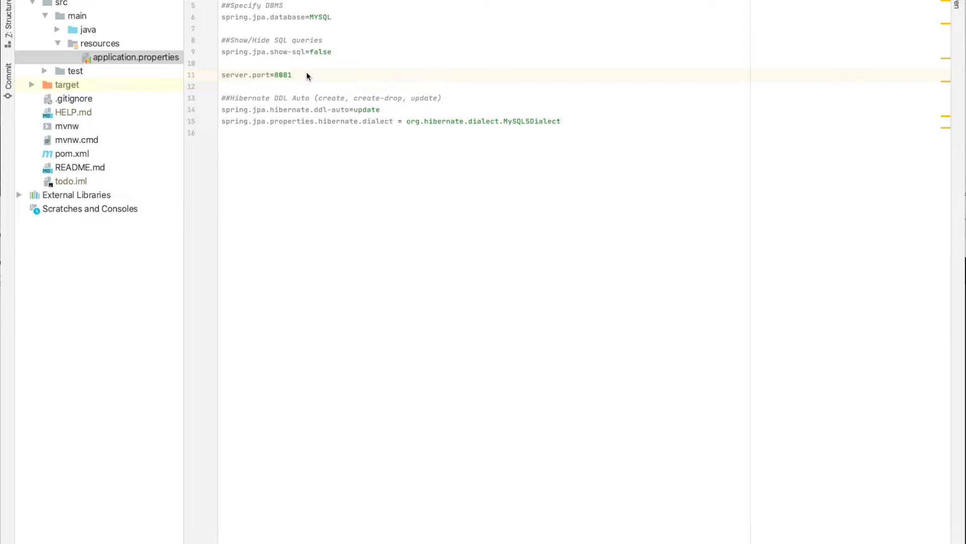
text(//888)
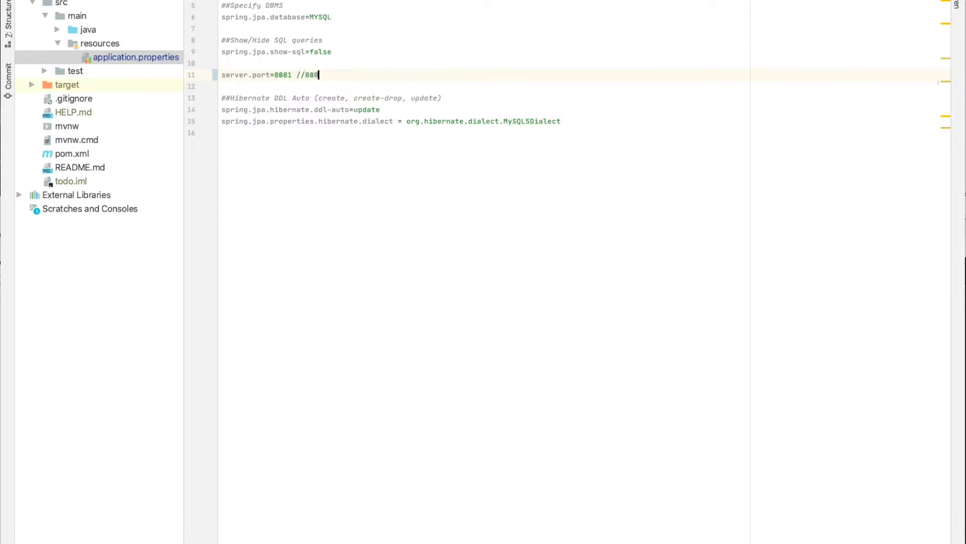
text(0)
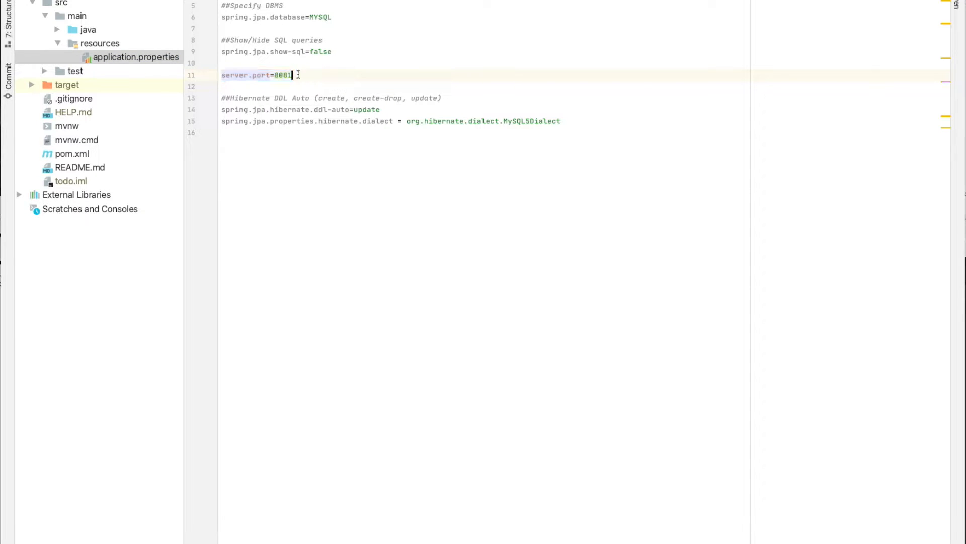
double_click(247, 74)
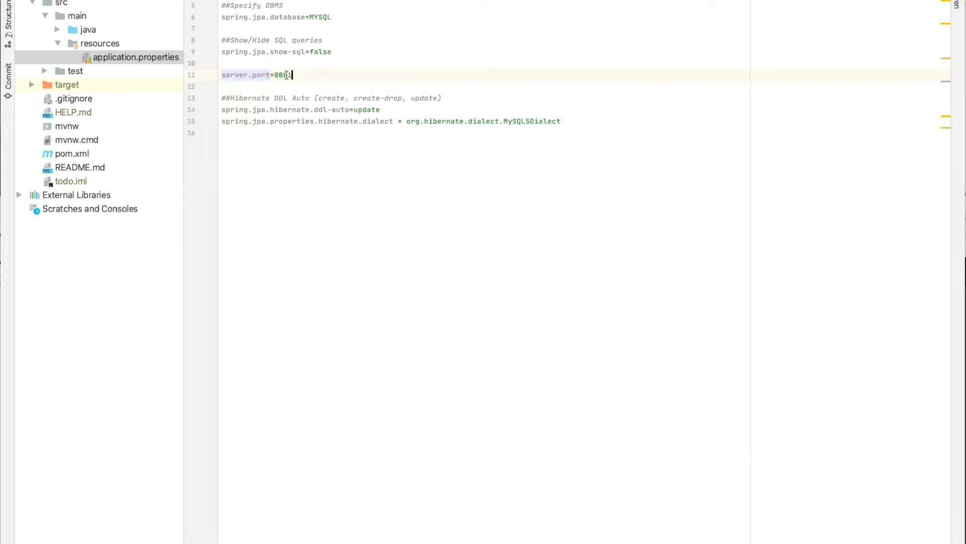
double_click(282, 74)
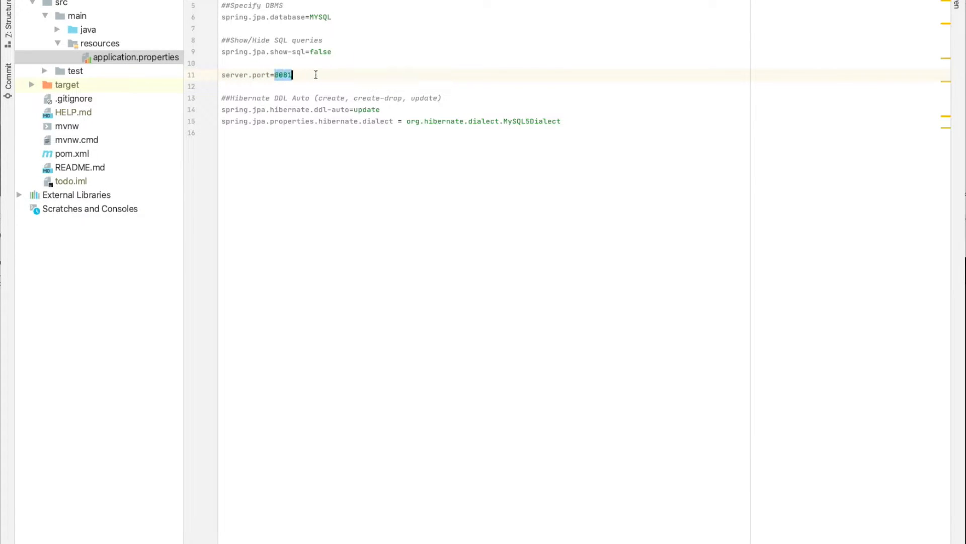
click(326, 75)
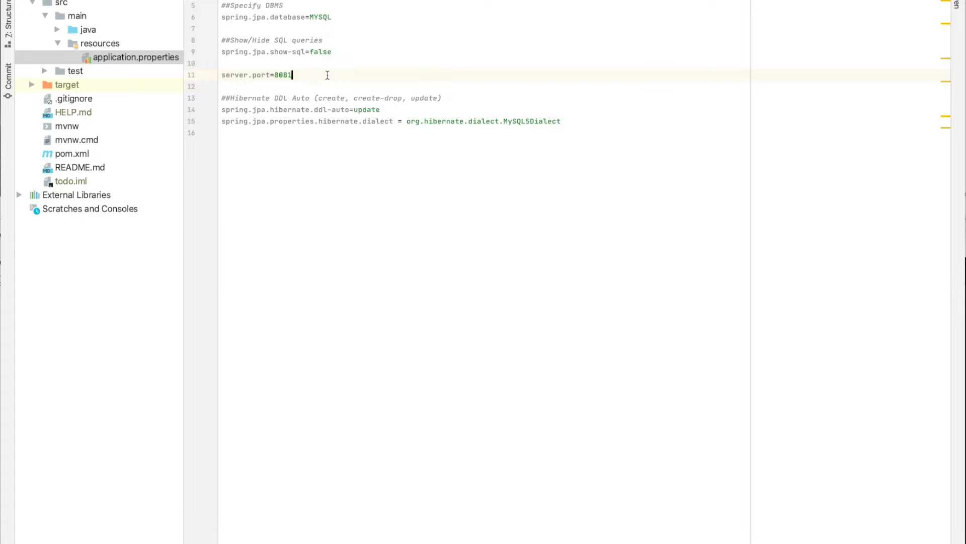
mouse_move(398, 105)
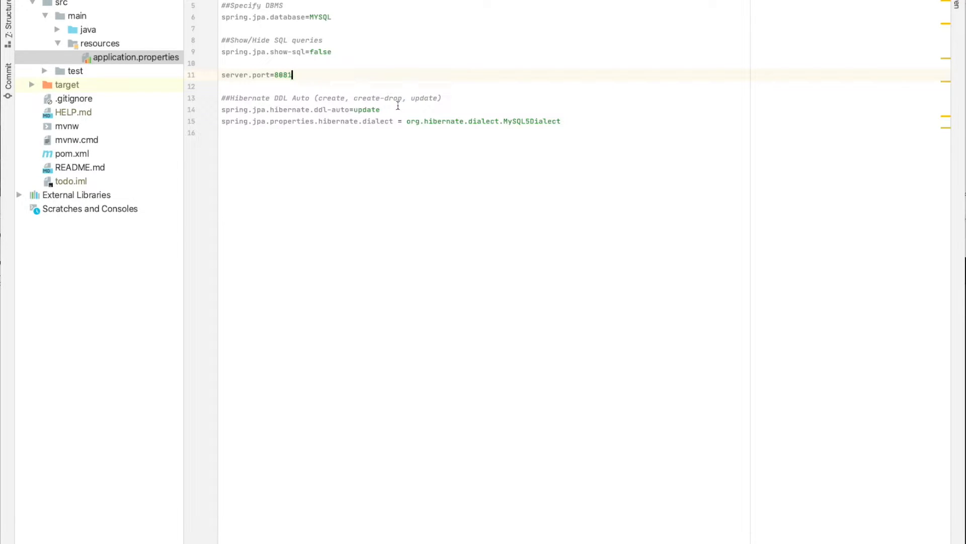
mouse_move(299, 97)
text(1)
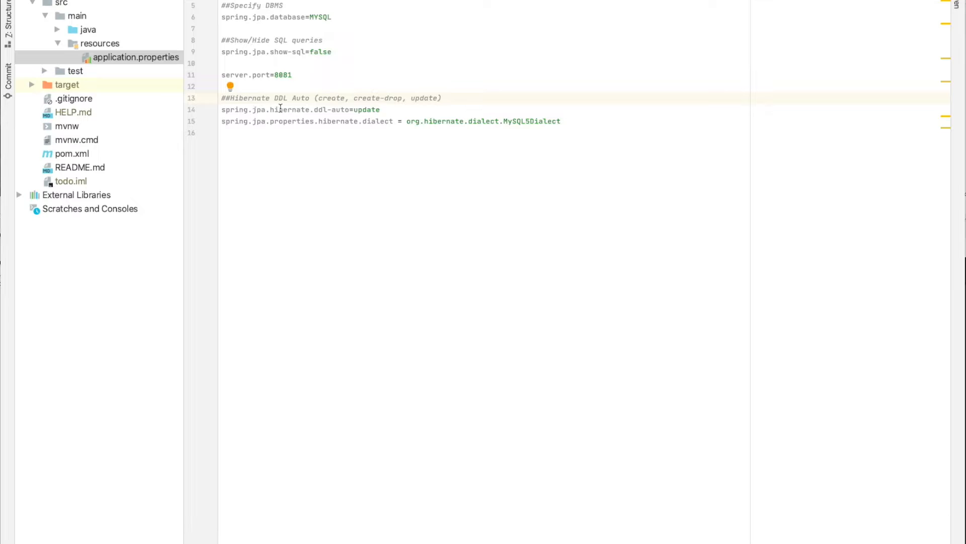
double_click(234, 109)
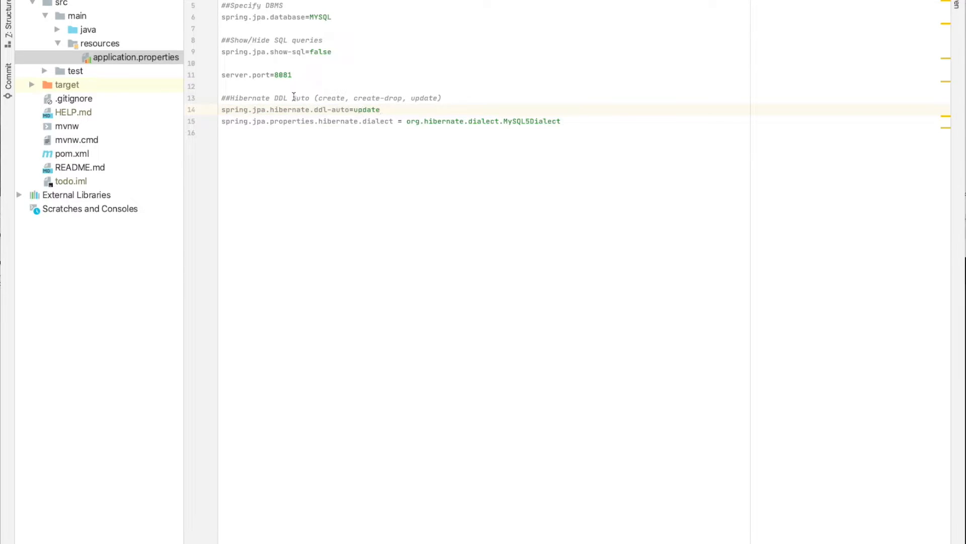
double_click(331, 97)
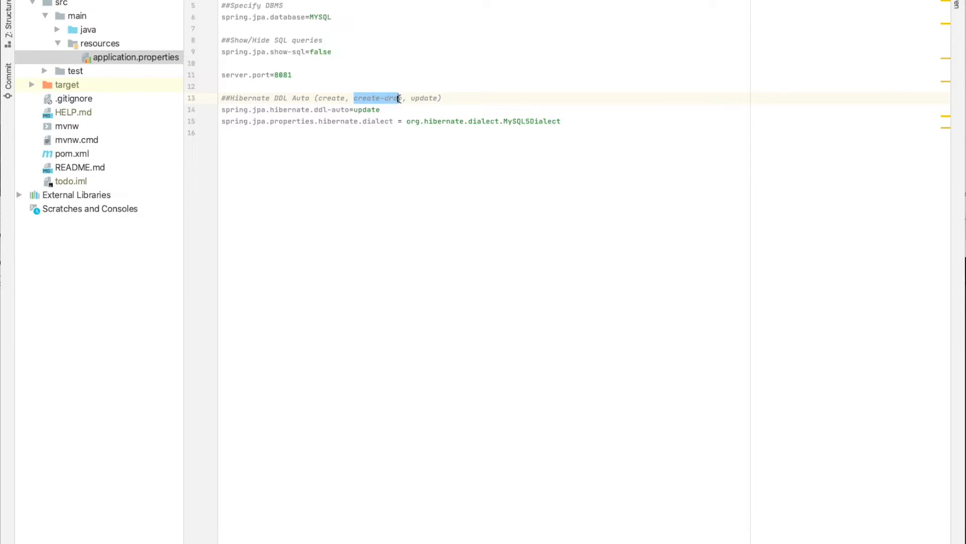
click(382, 109)
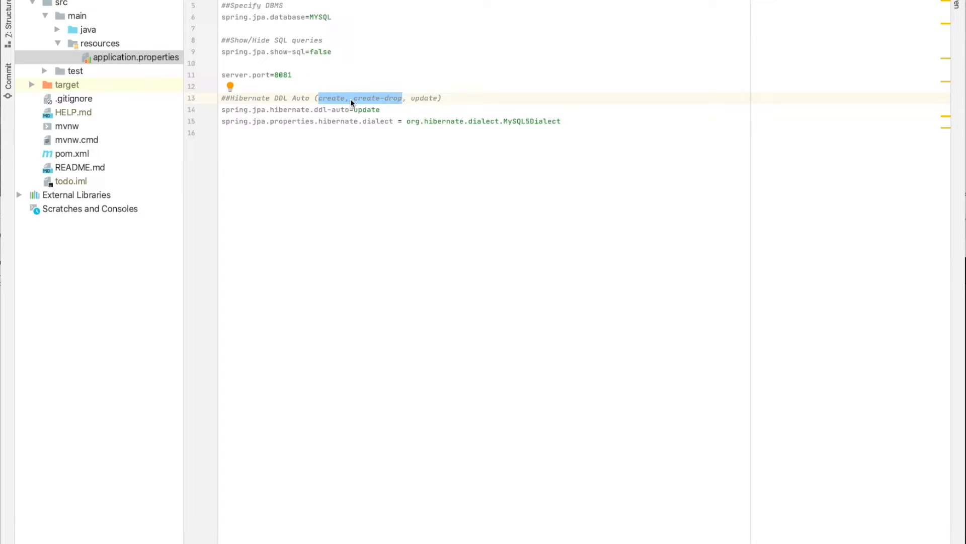
click(383, 110)
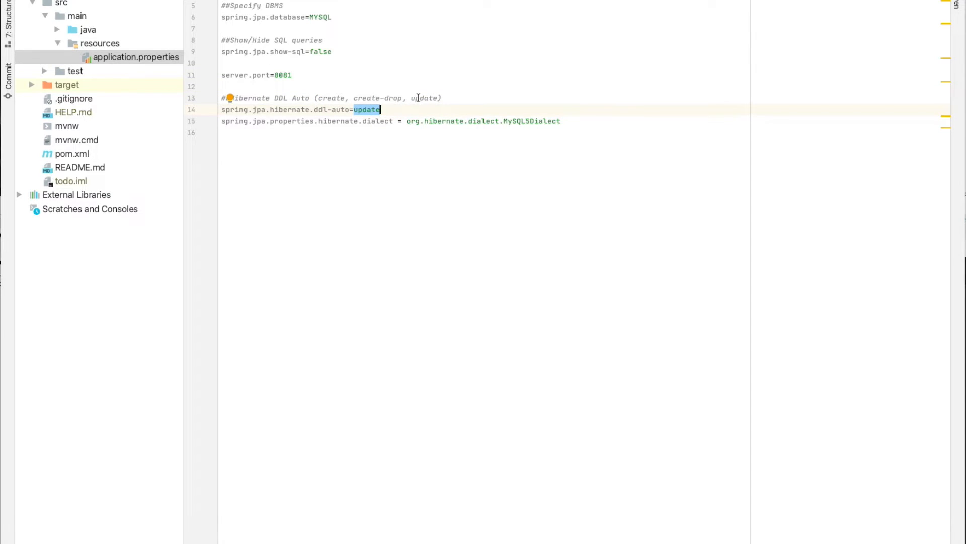
click(382, 109)
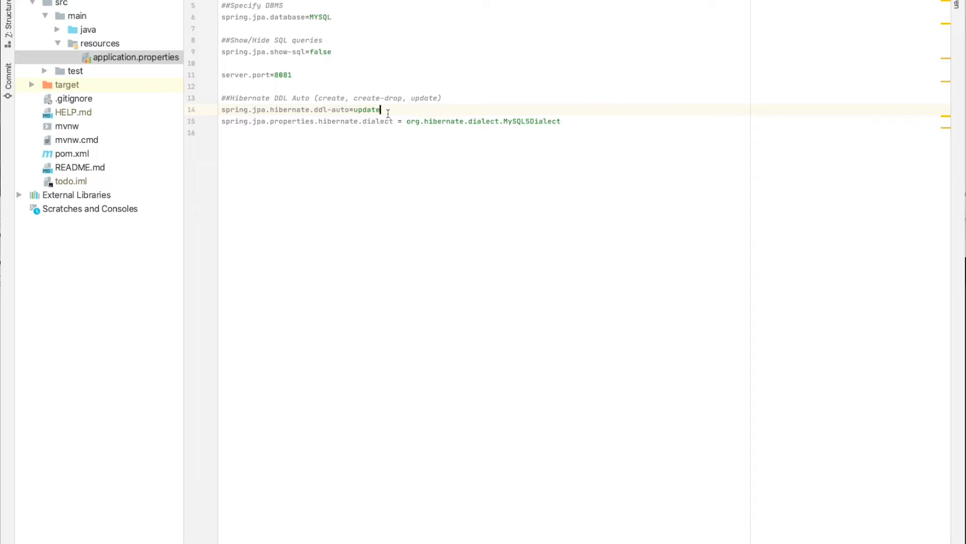
double_click(331, 98)
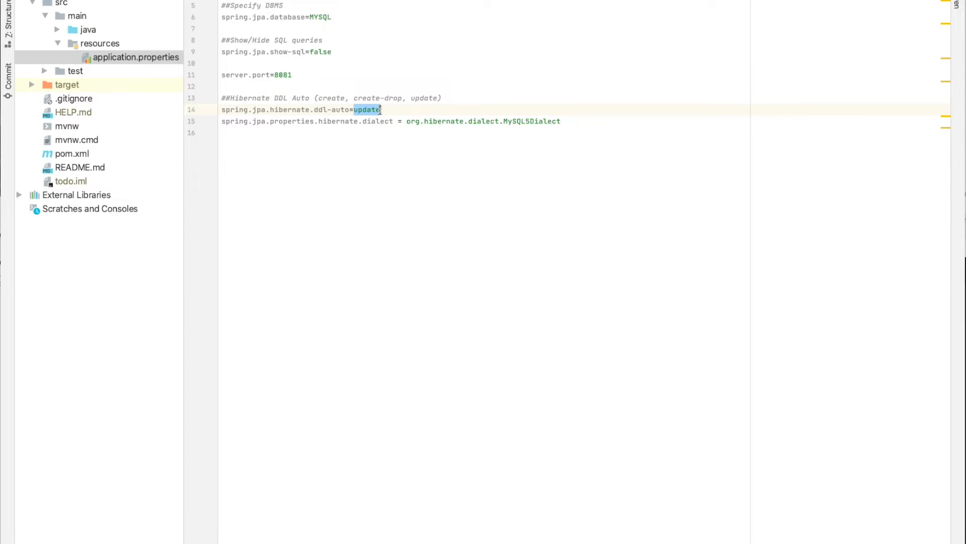
click(382, 109)
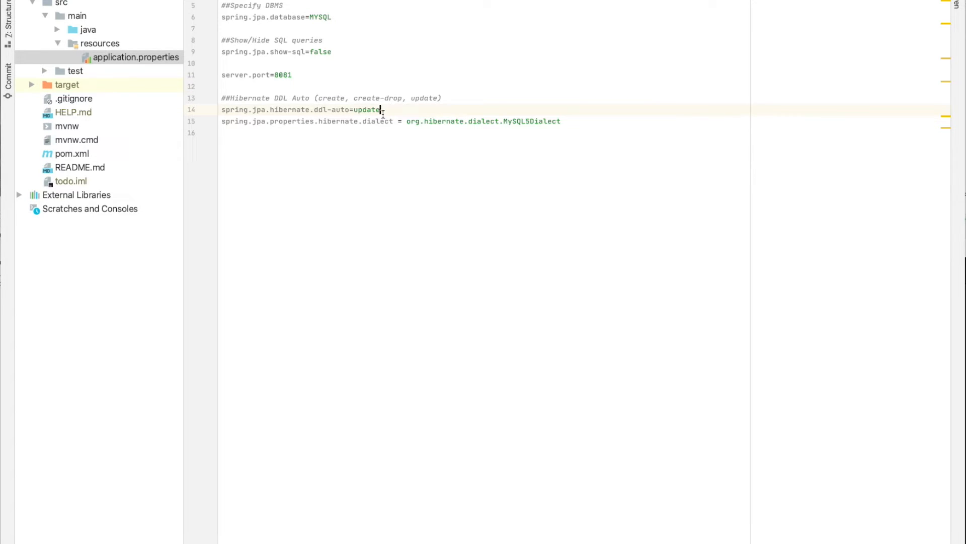
mouse_move(406, 121)
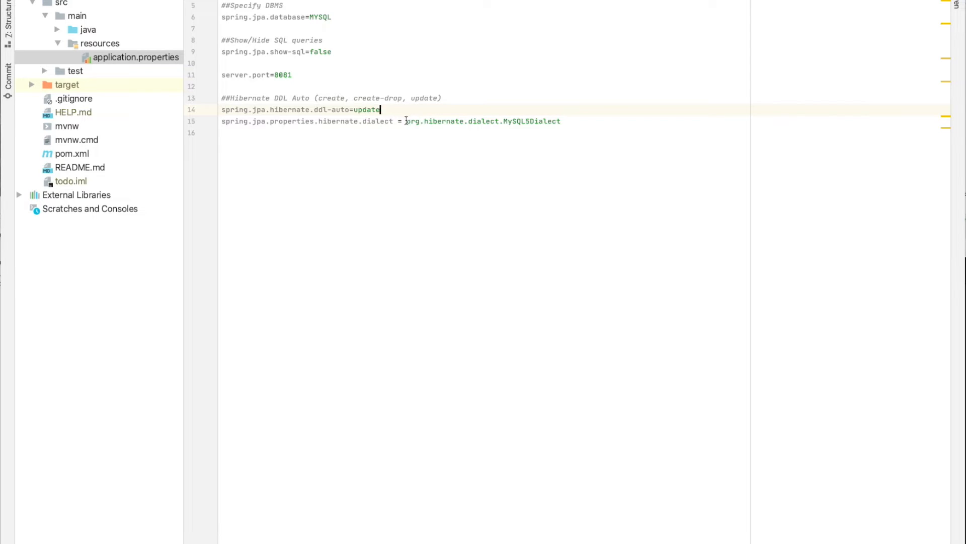
double_click(483, 121)
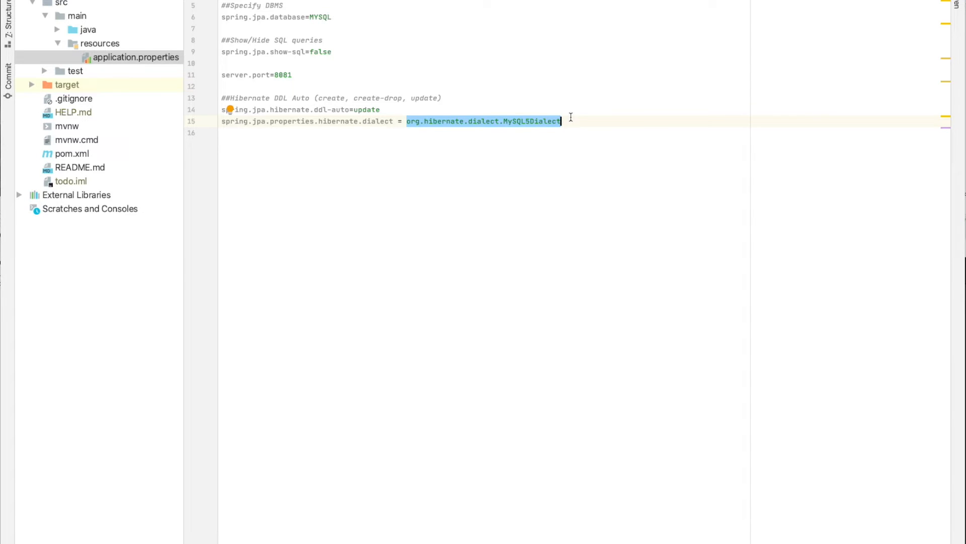
mouse_move(493, 122)
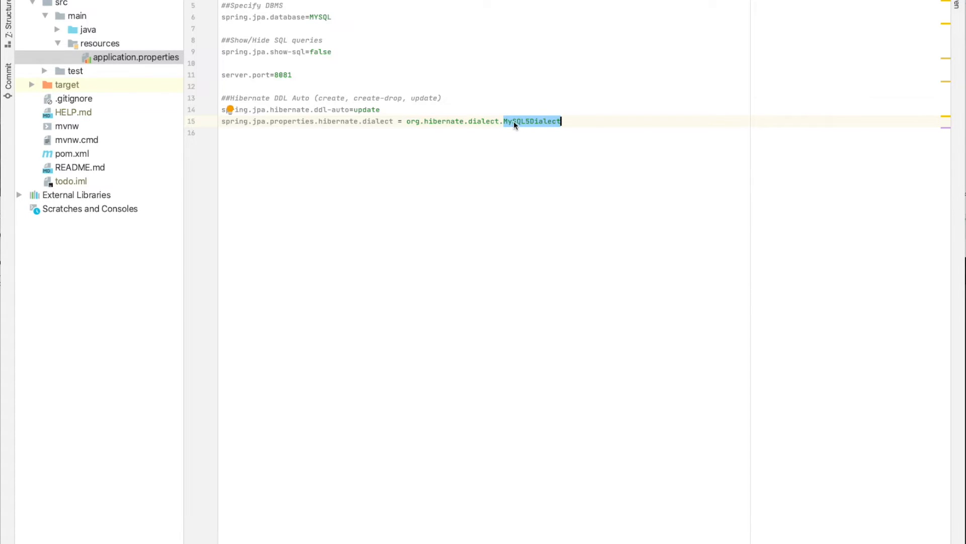
mouse_move(325, 32)
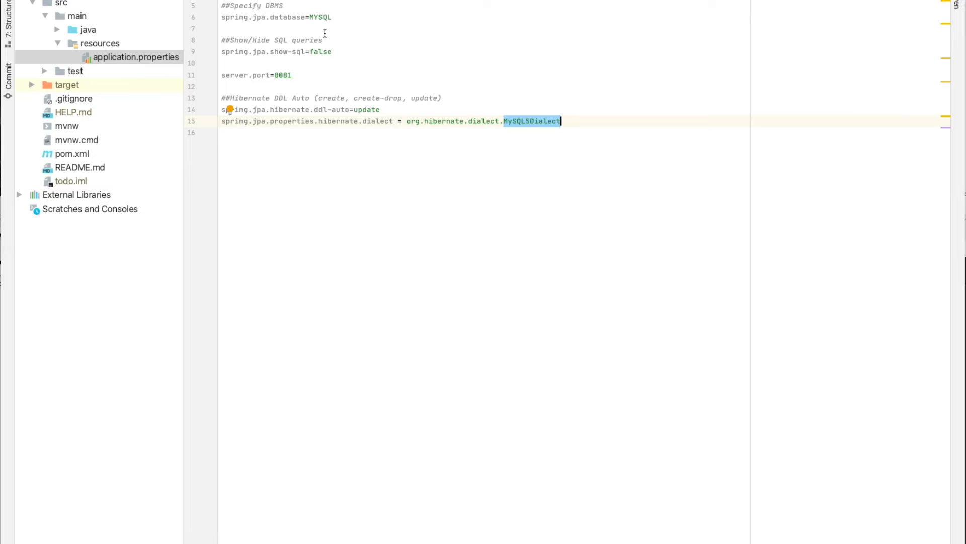
mouse_move(513, 123)
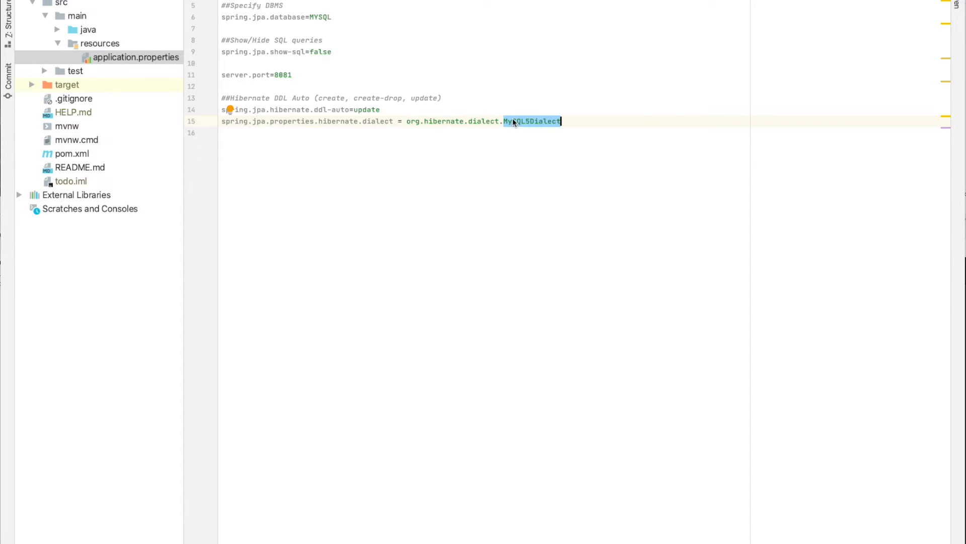
mouse_move(548, 61)
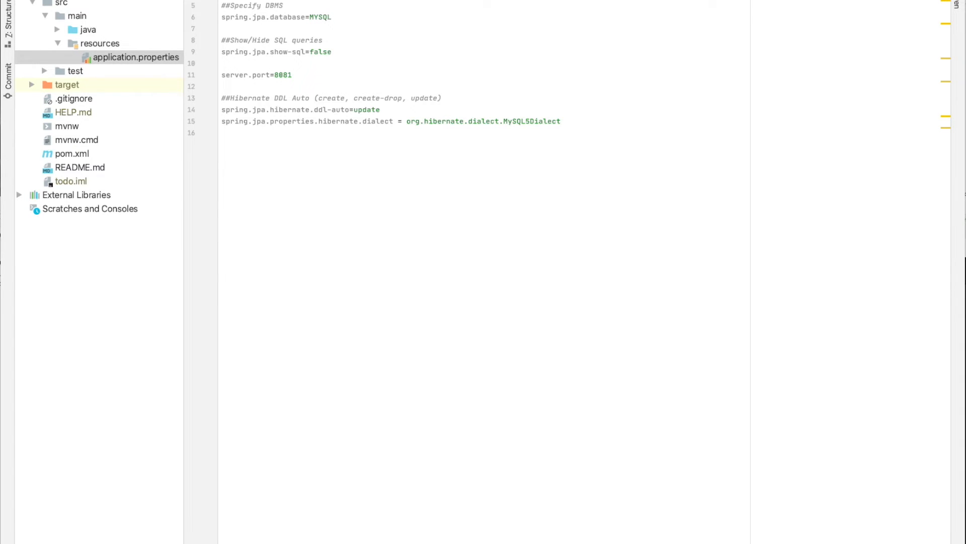
mouse_move(477, 34)
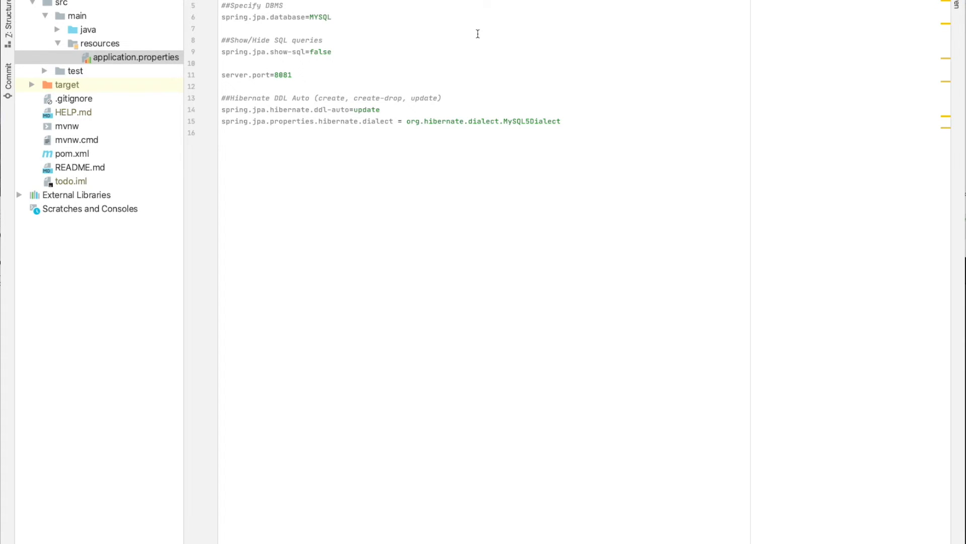
mouse_move(502, 26)
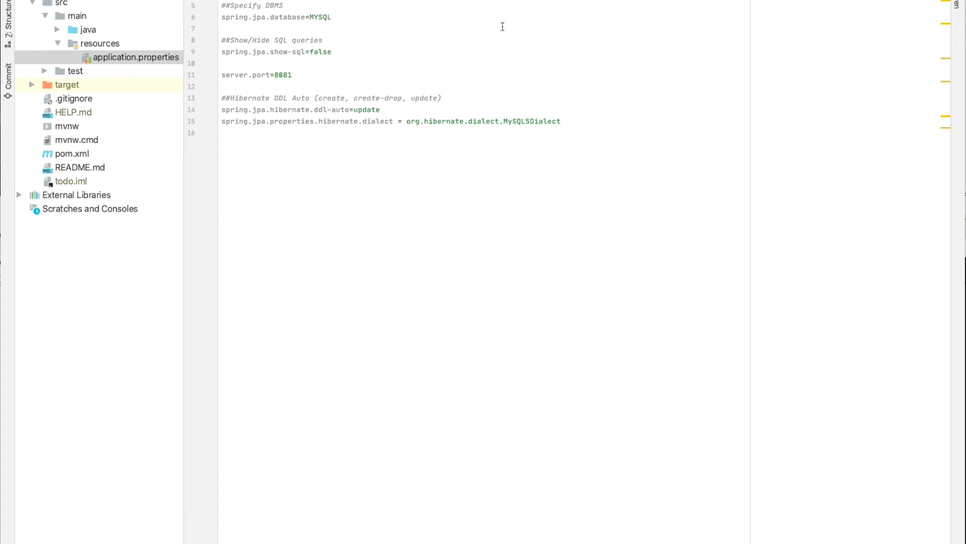
mouse_move(460, 48)
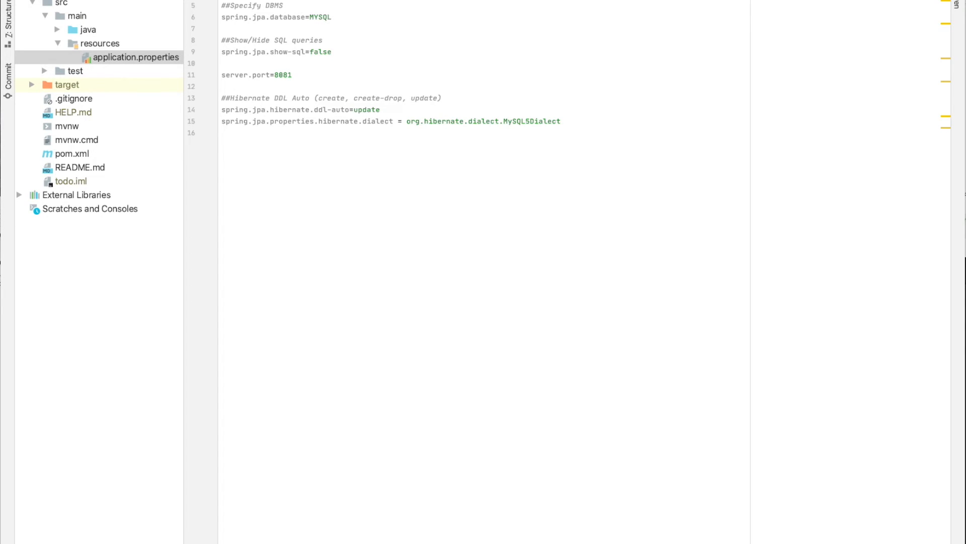
scroll(right, 3)
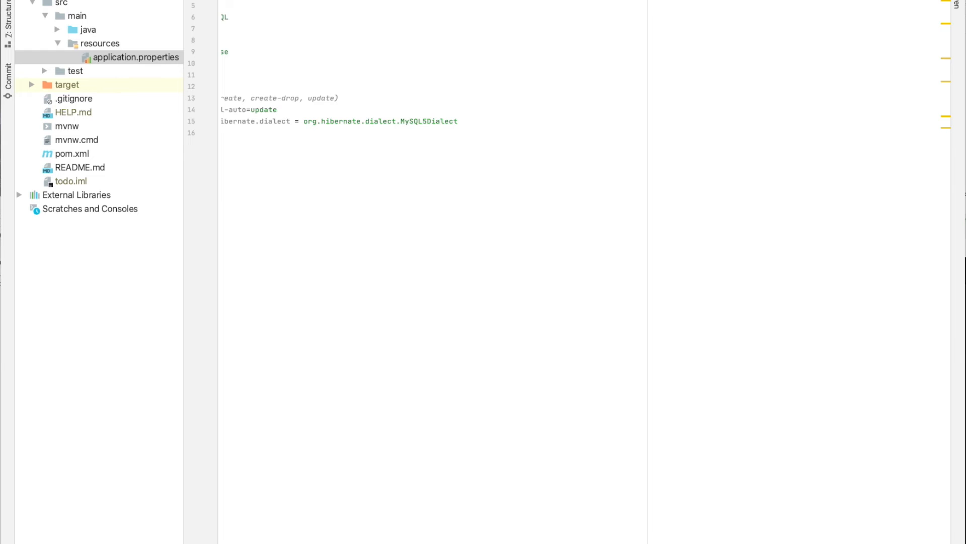
scroll(left, 3)
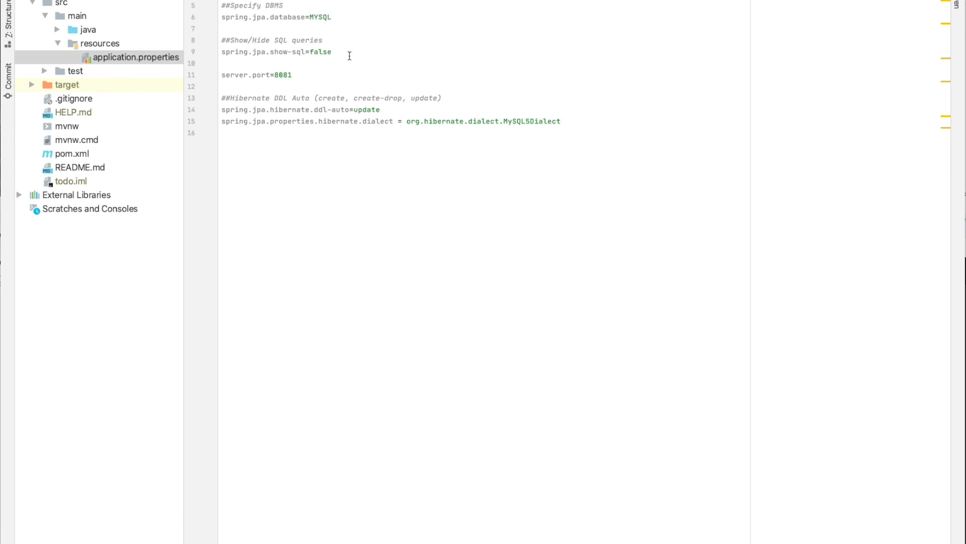
mouse_move(636, 17)
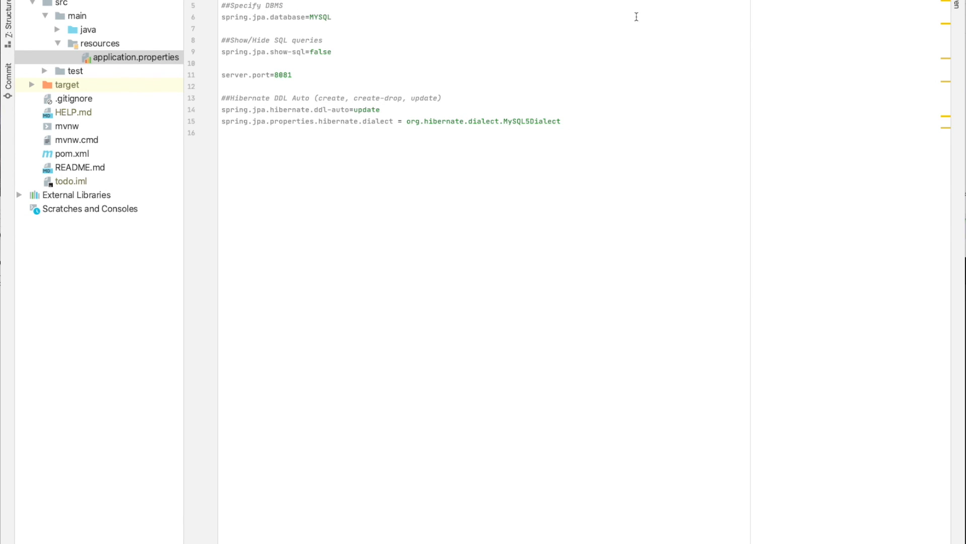
mouse_move(468, 116)
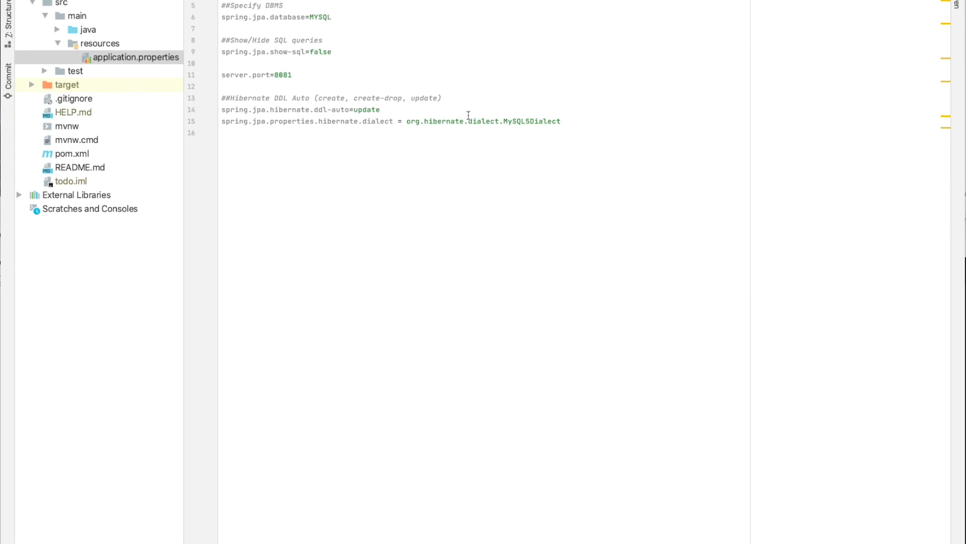